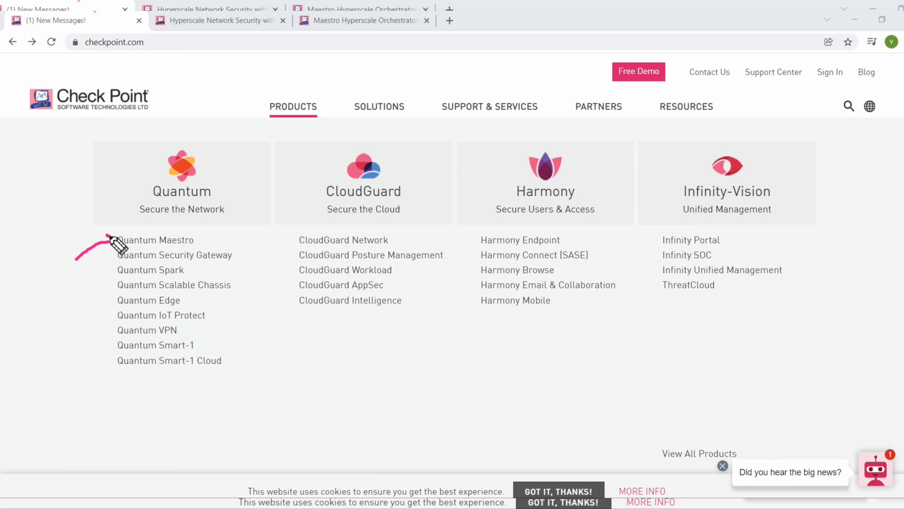
pyautogui.moveTo(120, 254)
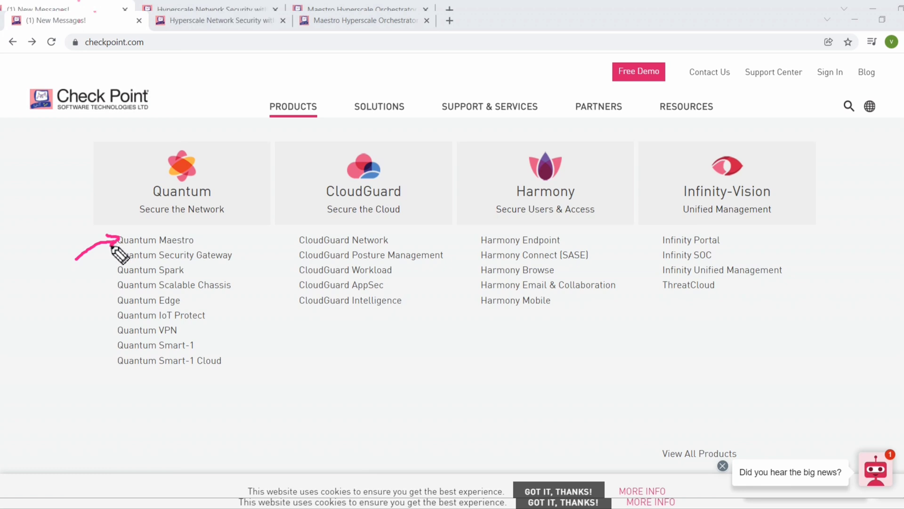
pyautogui.moveTo(244, 262)
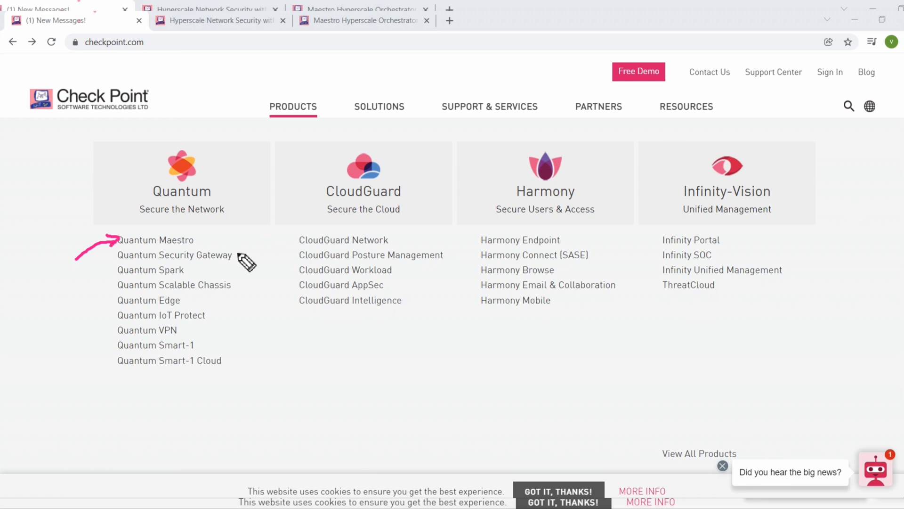
pyautogui.moveTo(614, 104)
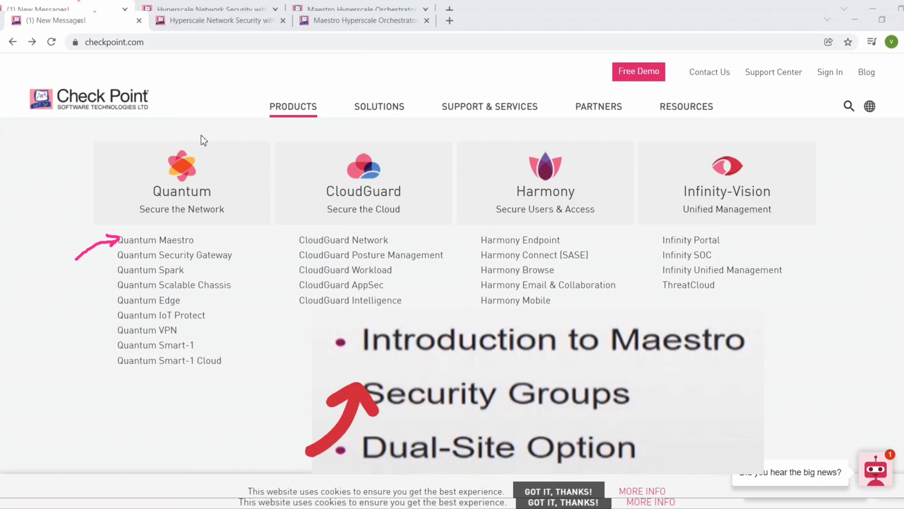
# Open the Quantum Maestro product page from the checkpoint.com Products menu.
pyautogui.click(155, 240)
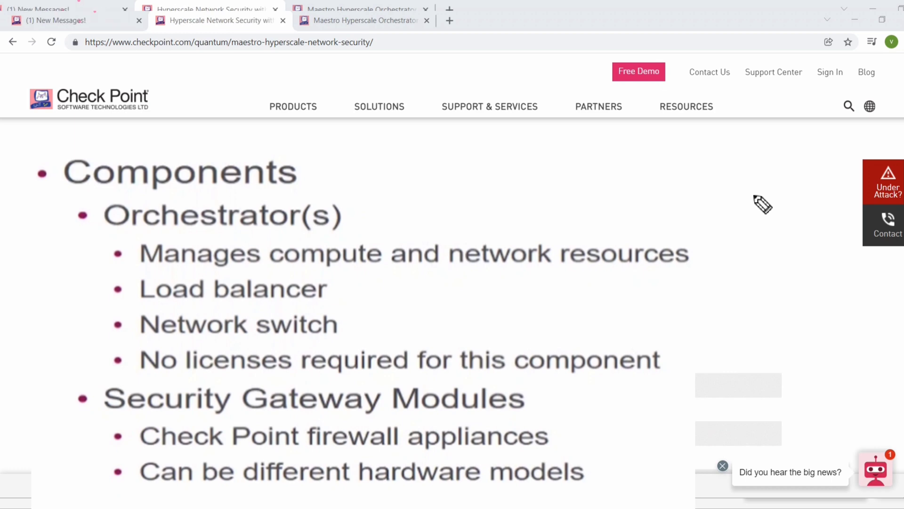
# Scroll the Maestro page down to the MHO-140 vs MHO-175 Product Features comparison.
pyautogui.click(219, 20)
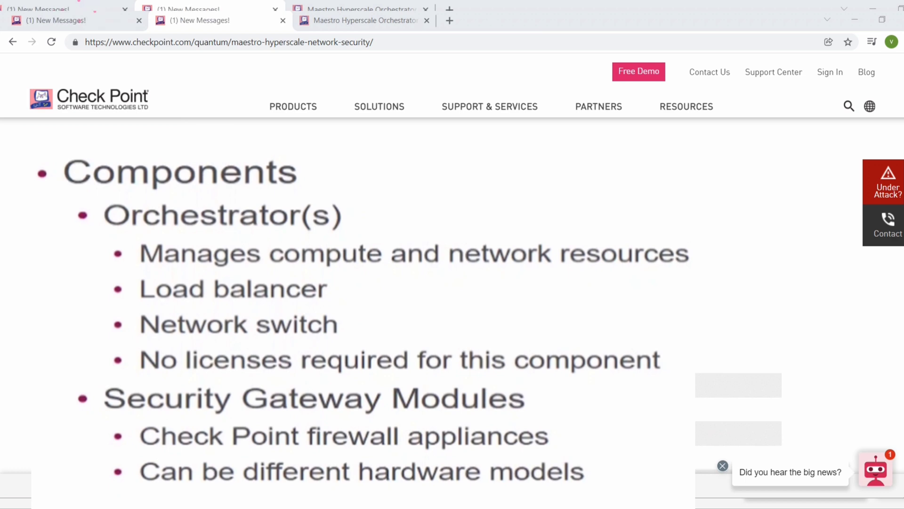
pyautogui.moveTo(730, 152)
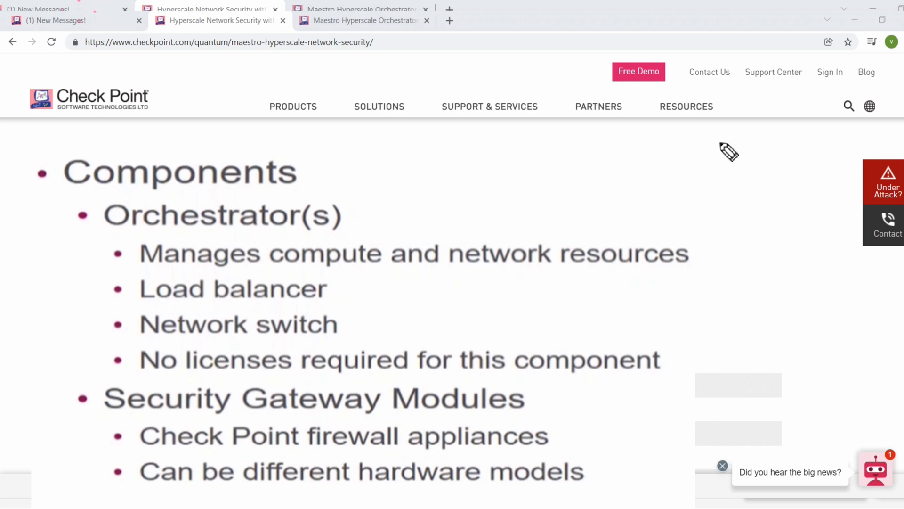
pyautogui.scroll(-3)
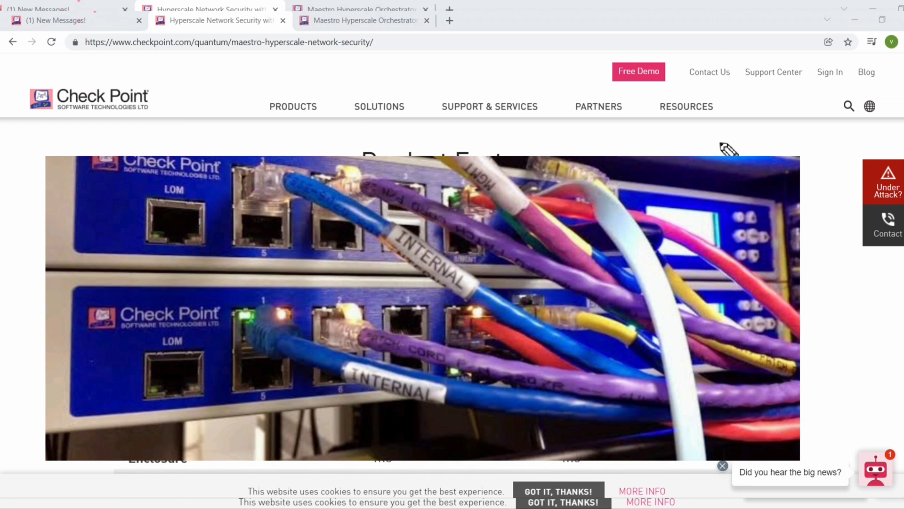
pyautogui.click(220, 20)
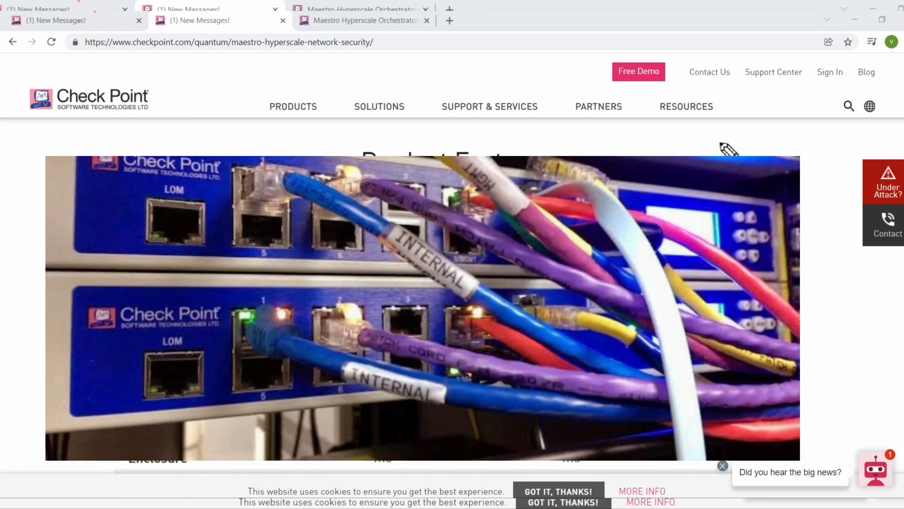
pyautogui.scroll(-3)
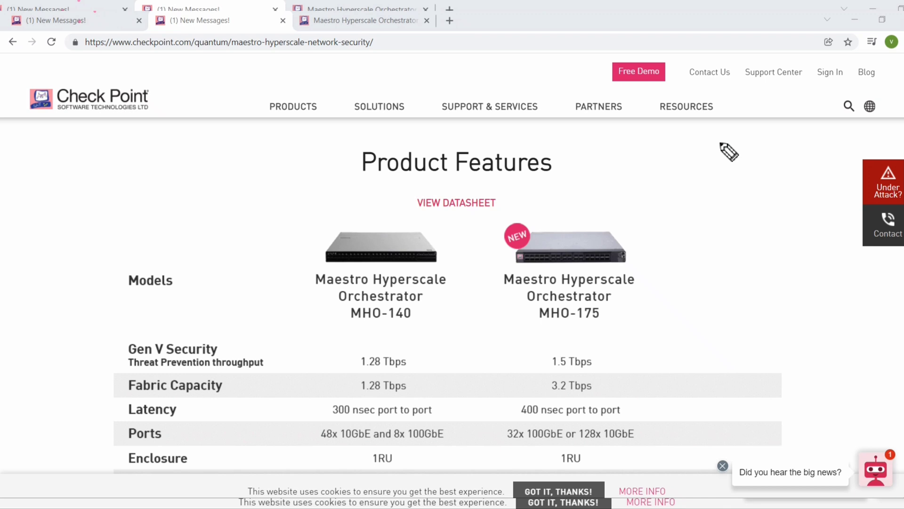
pyautogui.moveTo(332, 248)
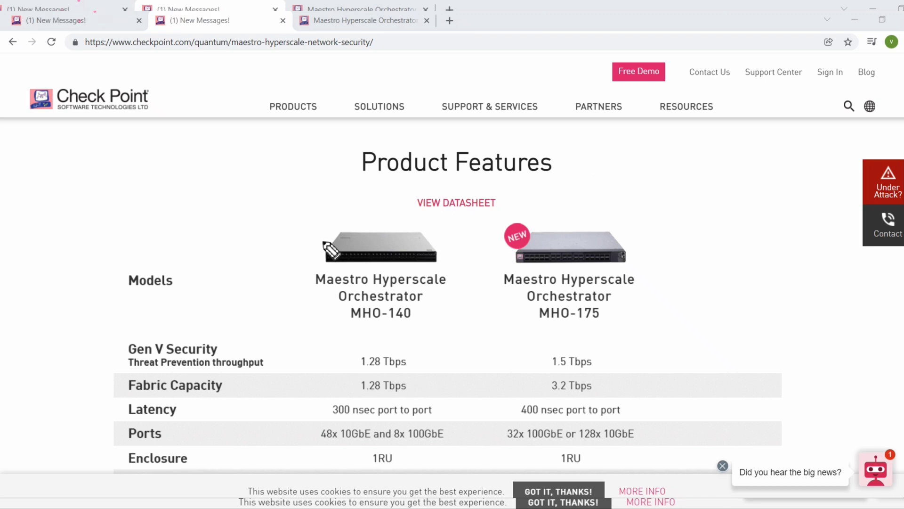
pyautogui.moveTo(252, 219)
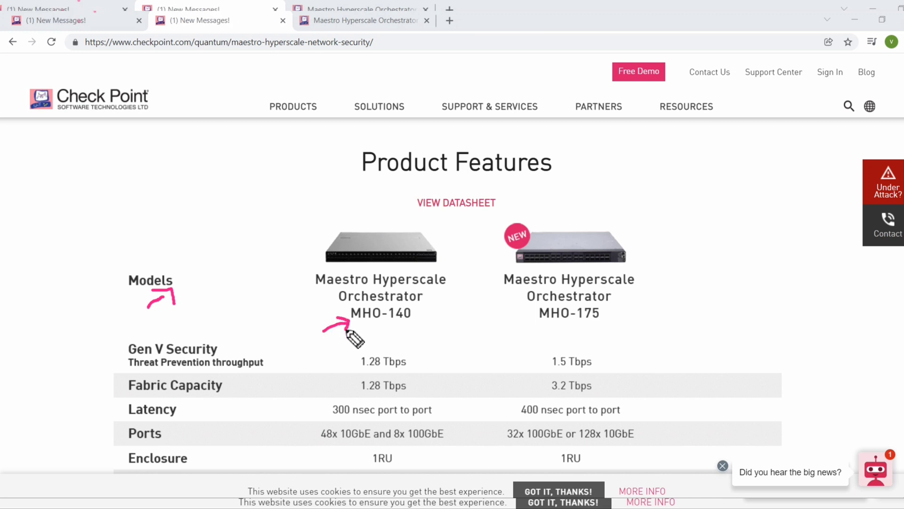
pyautogui.moveTo(301, 451)
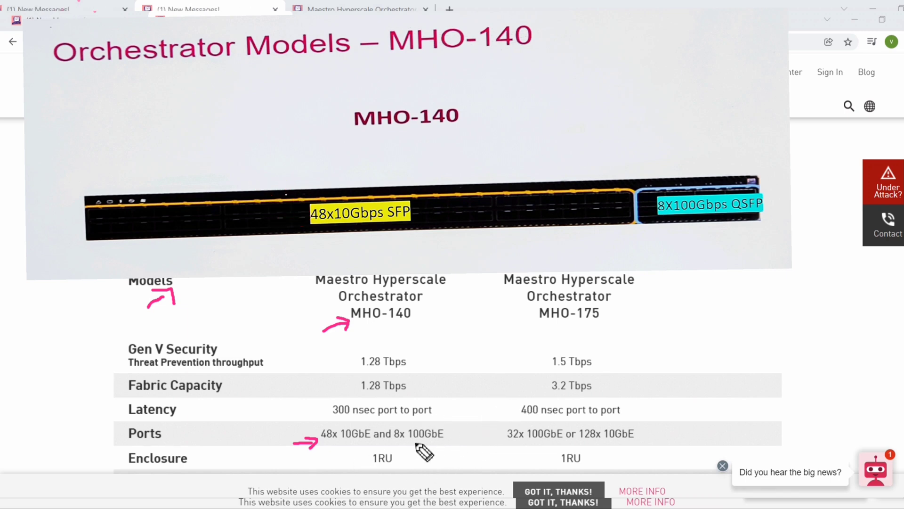
pyautogui.moveTo(429, 459)
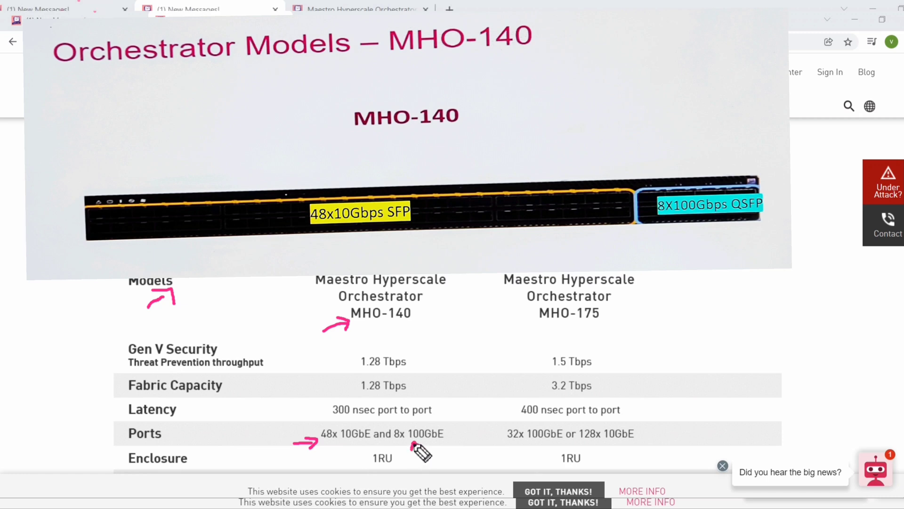
pyautogui.moveTo(430, 453)
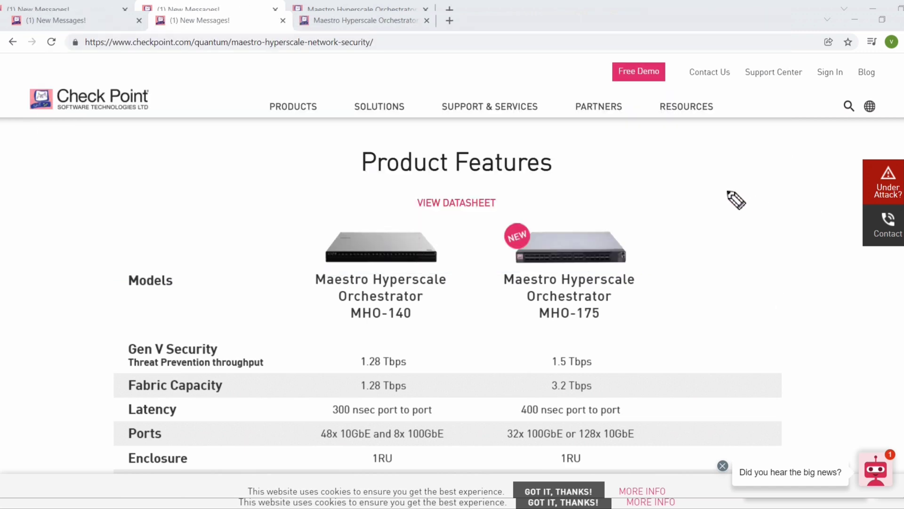
pyautogui.moveTo(733, 198)
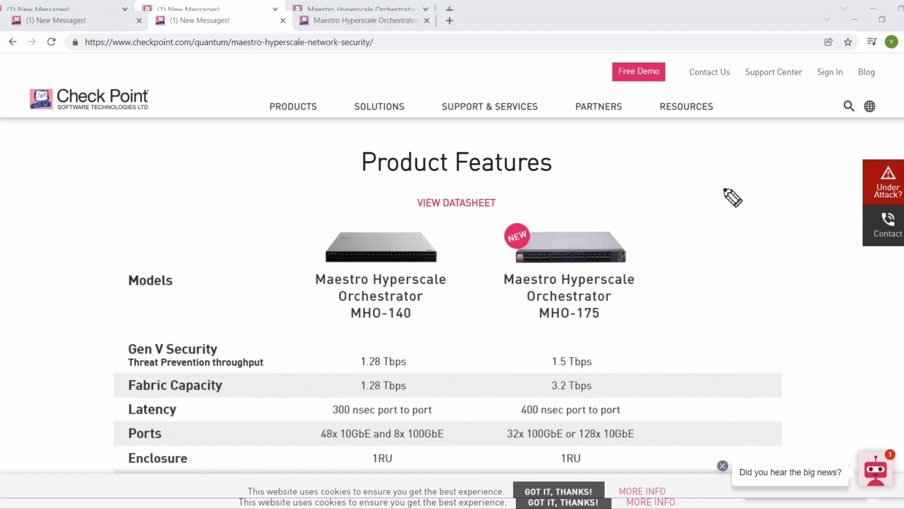
pyautogui.moveTo(603, 329)
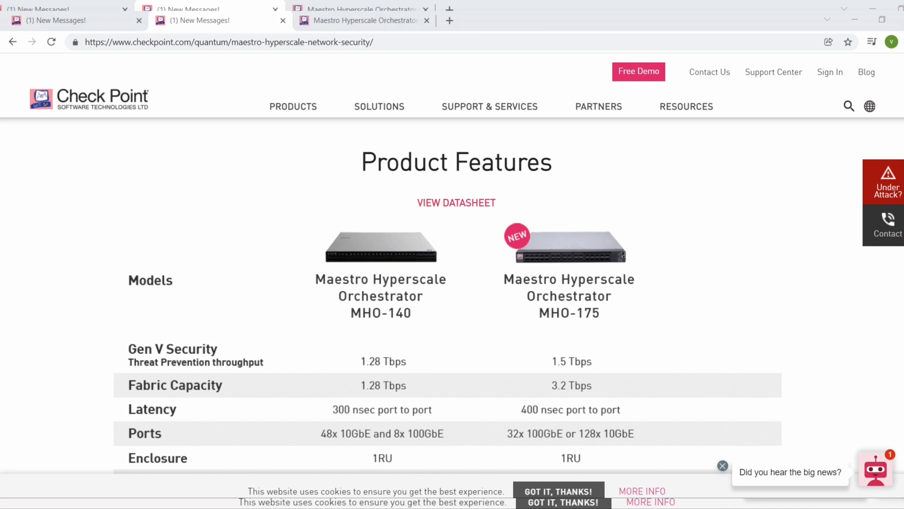
pyautogui.click(456, 203)
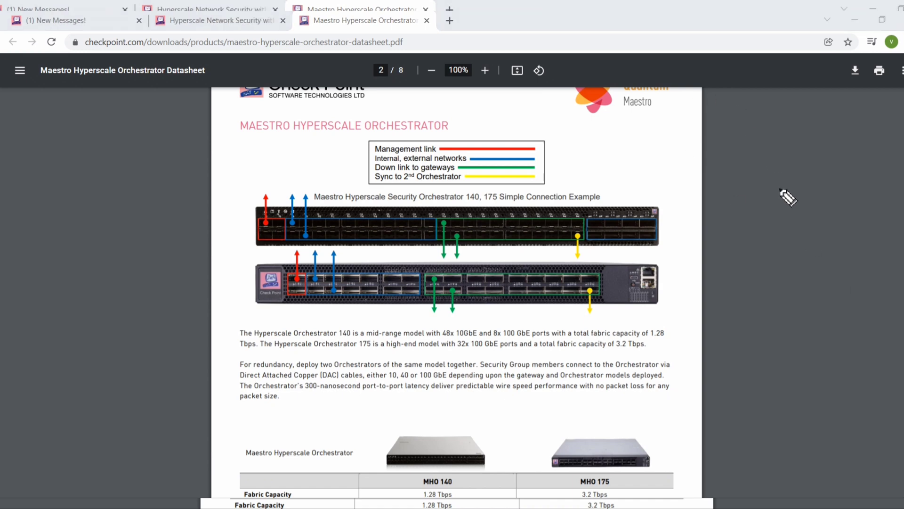
pyautogui.moveTo(499, 277)
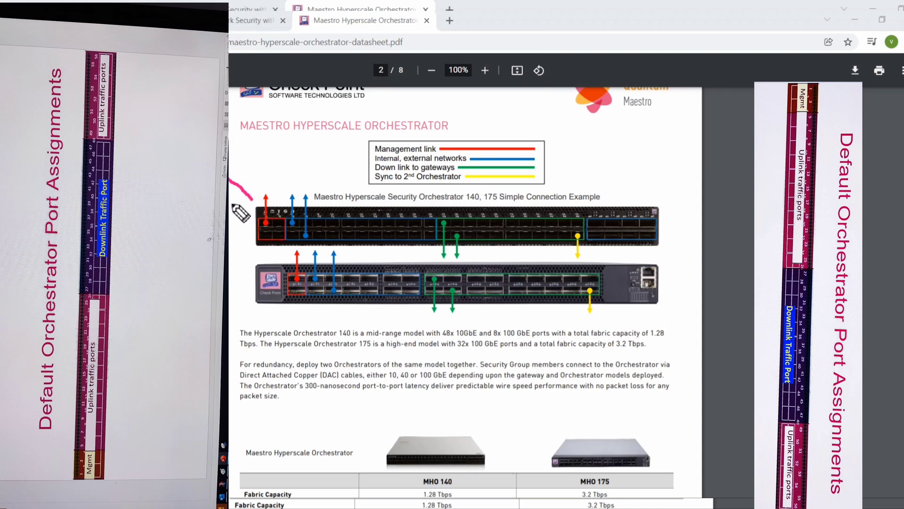
pyautogui.moveTo(266, 202)
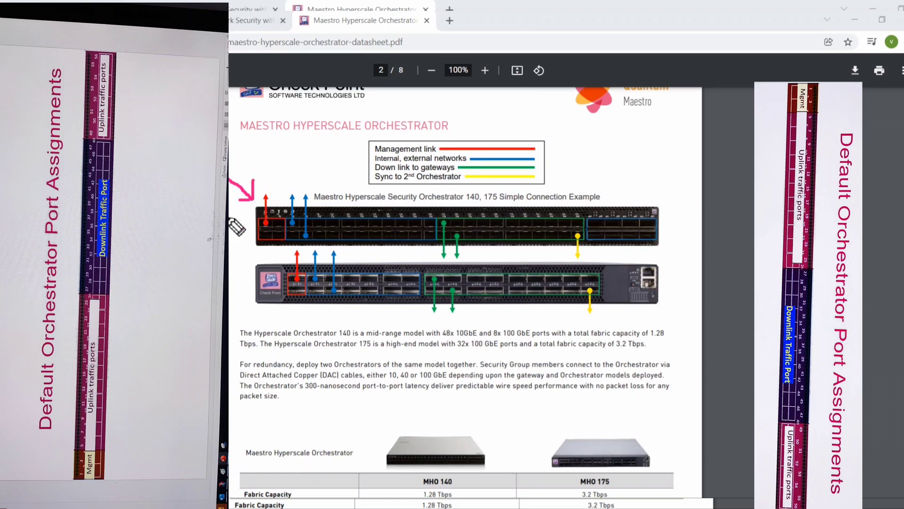
pyautogui.moveTo(444, 288)
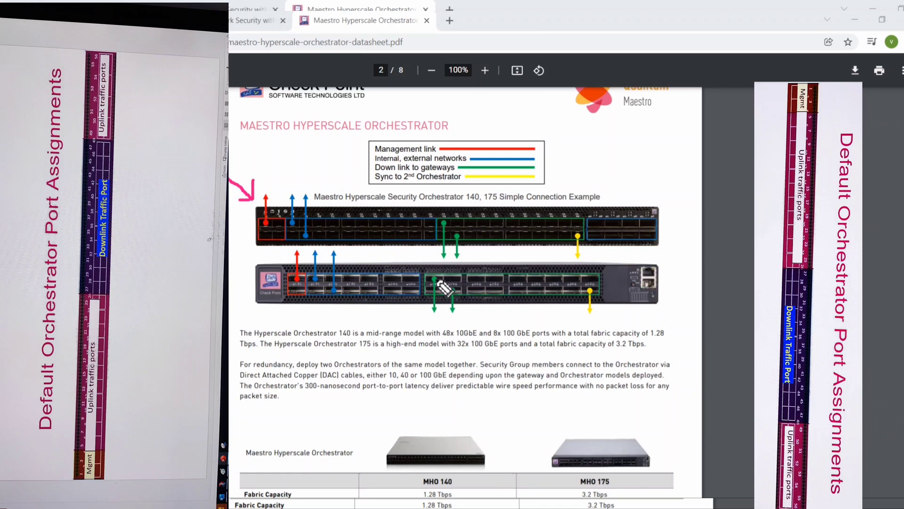
pyautogui.moveTo(620, 345)
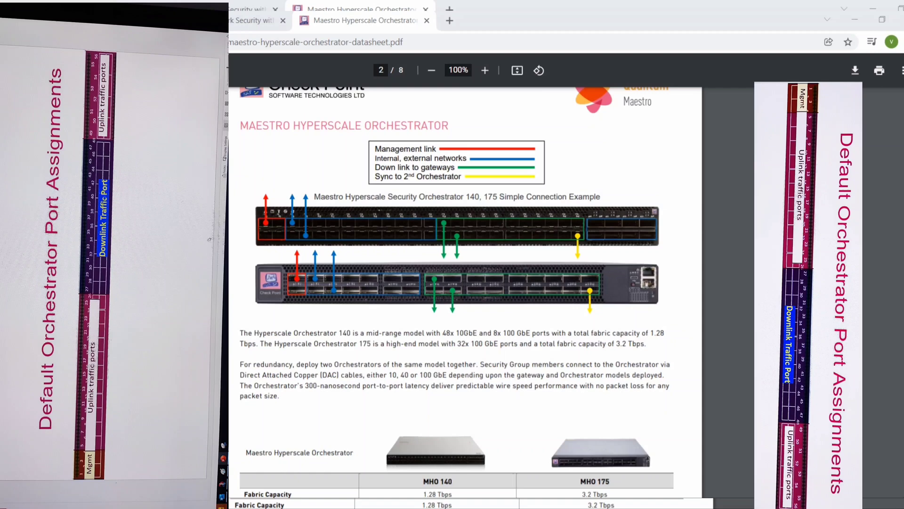
pyautogui.moveTo(669, 151)
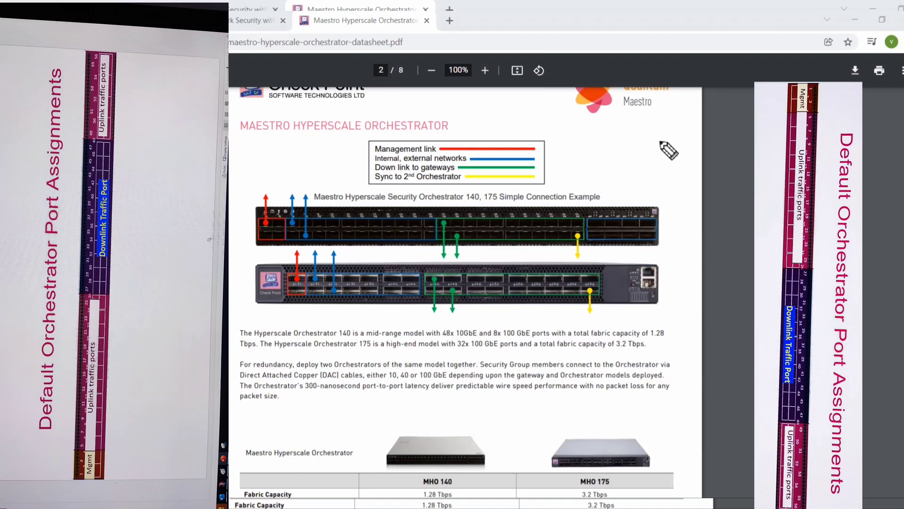
pyautogui.moveTo(247, 251)
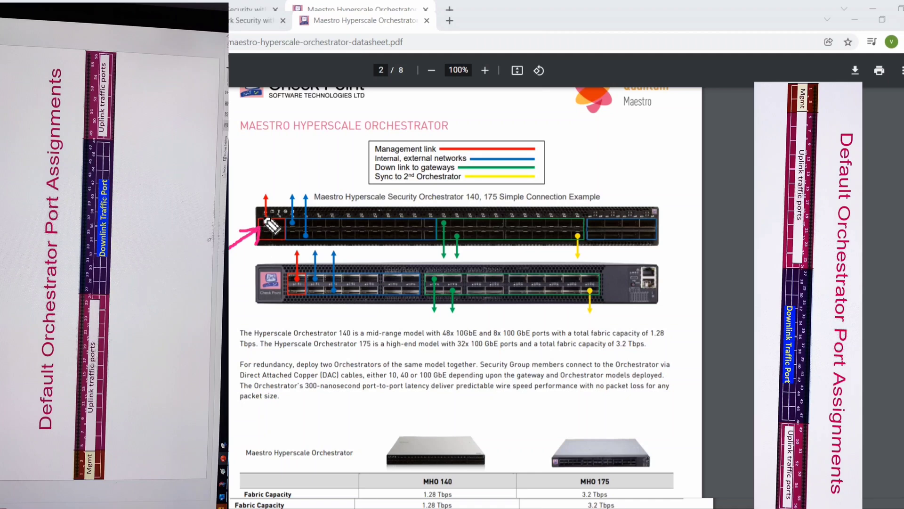
pyautogui.moveTo(272, 201)
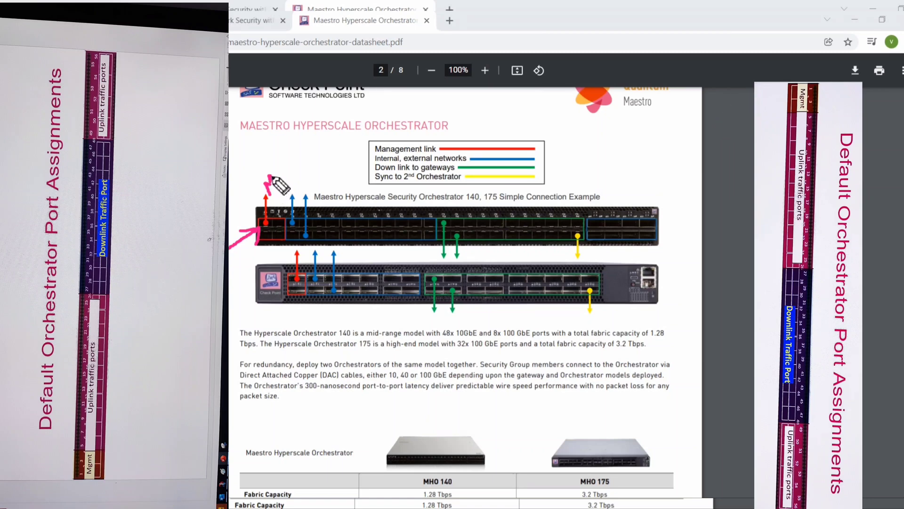
pyautogui.moveTo(286, 176)
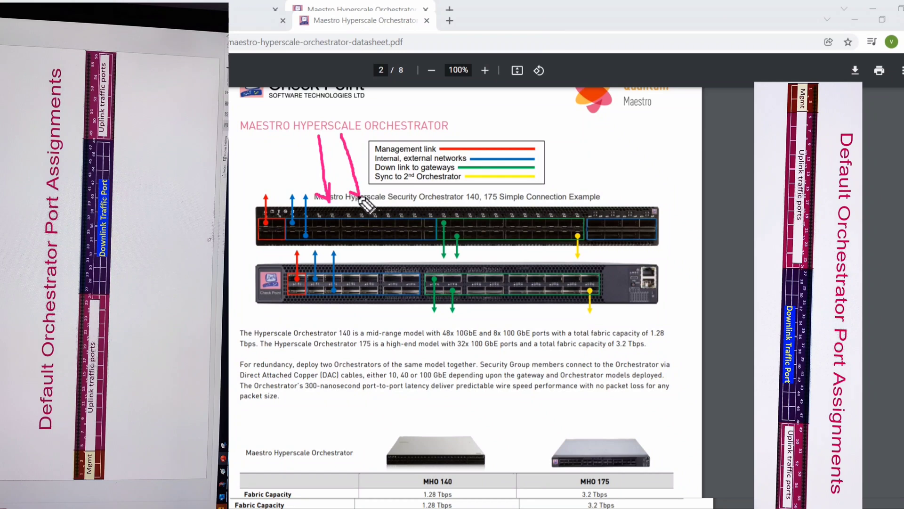
pyautogui.moveTo(671, 234)
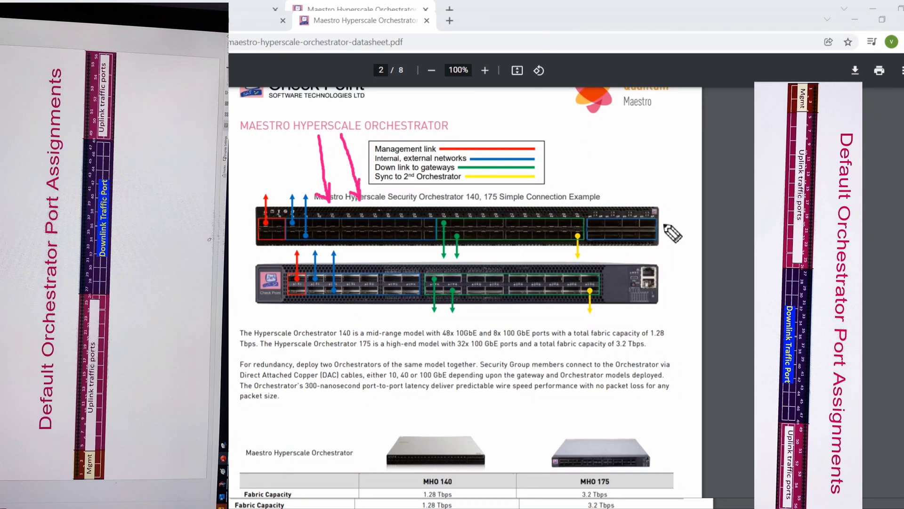
pyautogui.moveTo(620, 164)
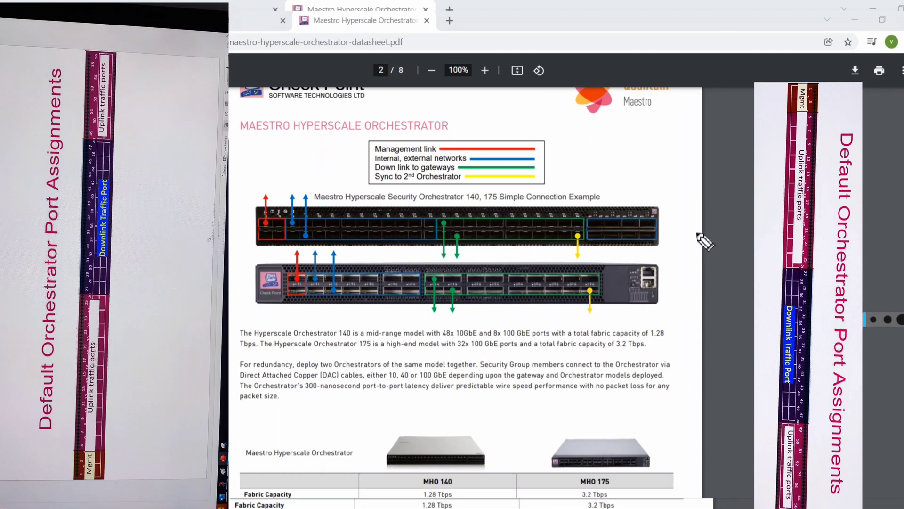
pyautogui.moveTo(528, 237)
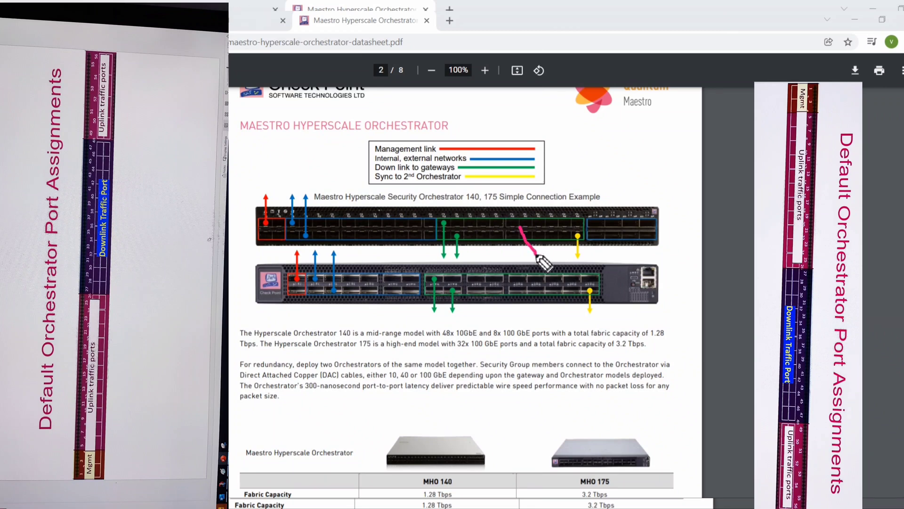
pyautogui.moveTo(533, 240)
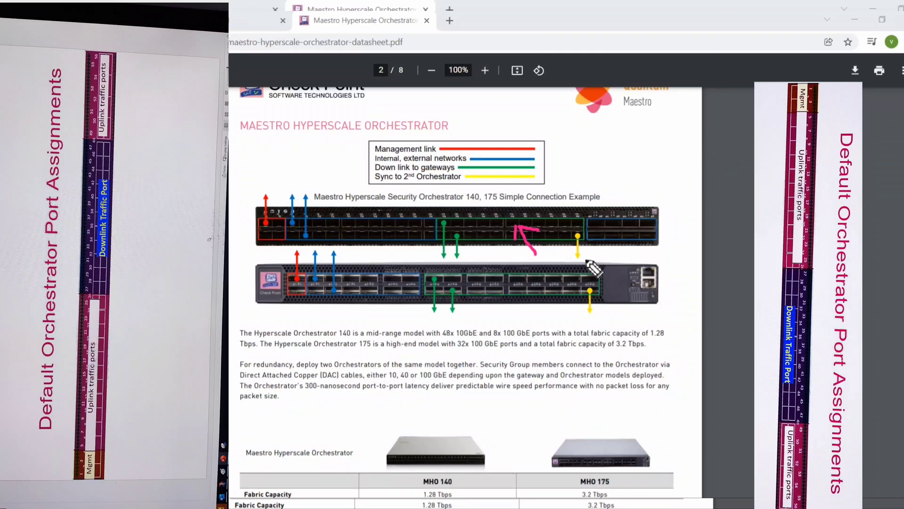
pyautogui.moveTo(500, 248)
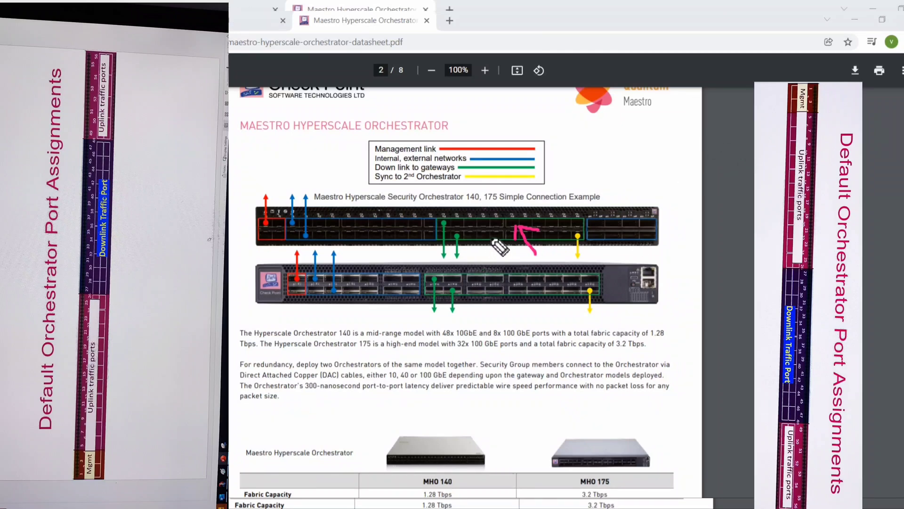
pyautogui.moveTo(499, 250)
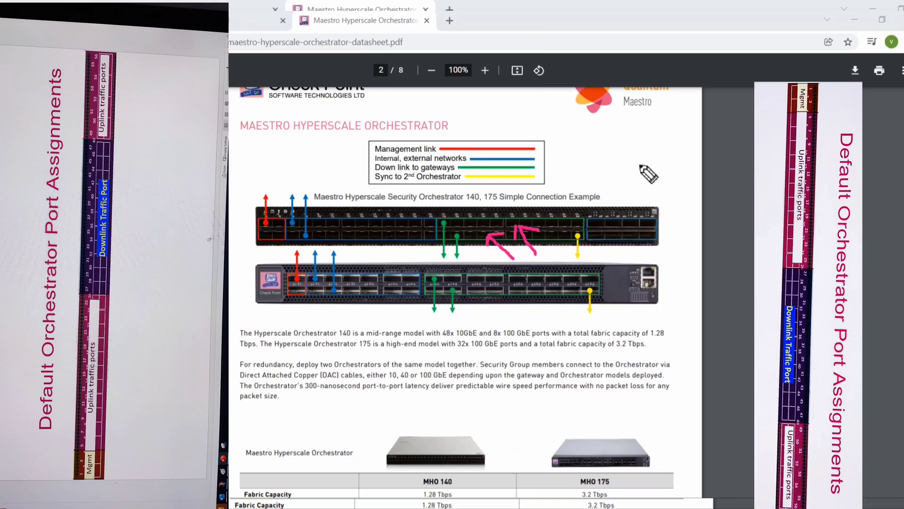
pyautogui.moveTo(724, 164)
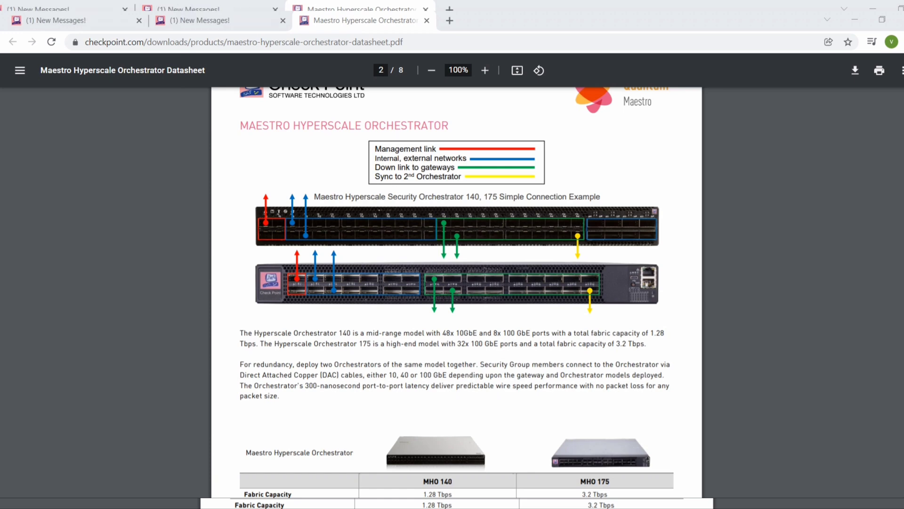
pyautogui.moveTo(610, 316)
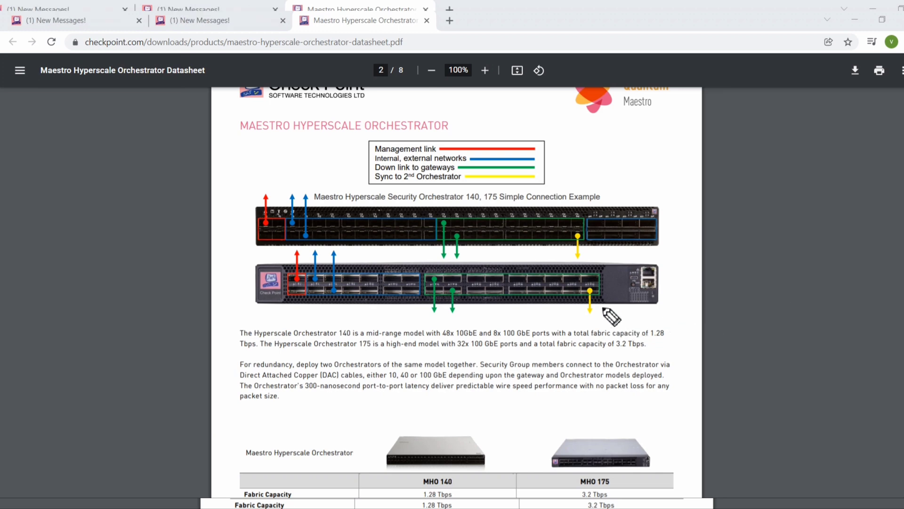
pyautogui.moveTo(606, 319)
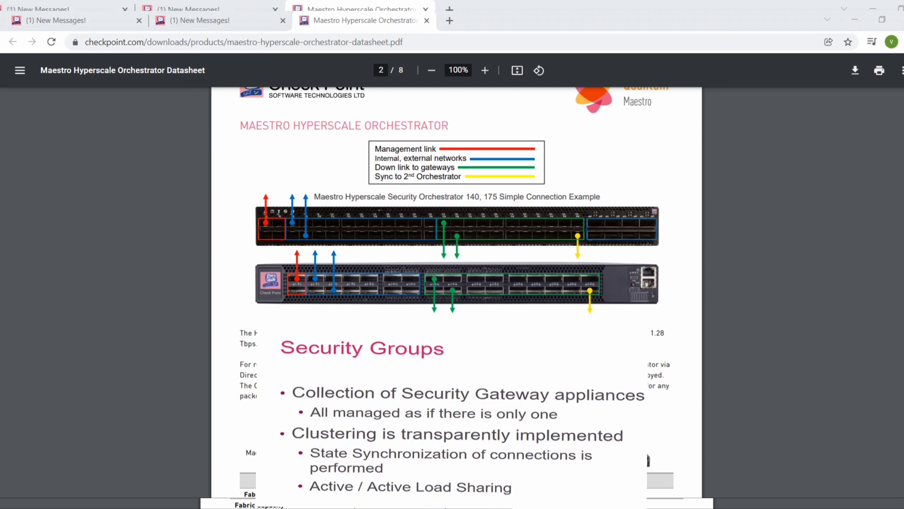
pyautogui.scroll(-3)
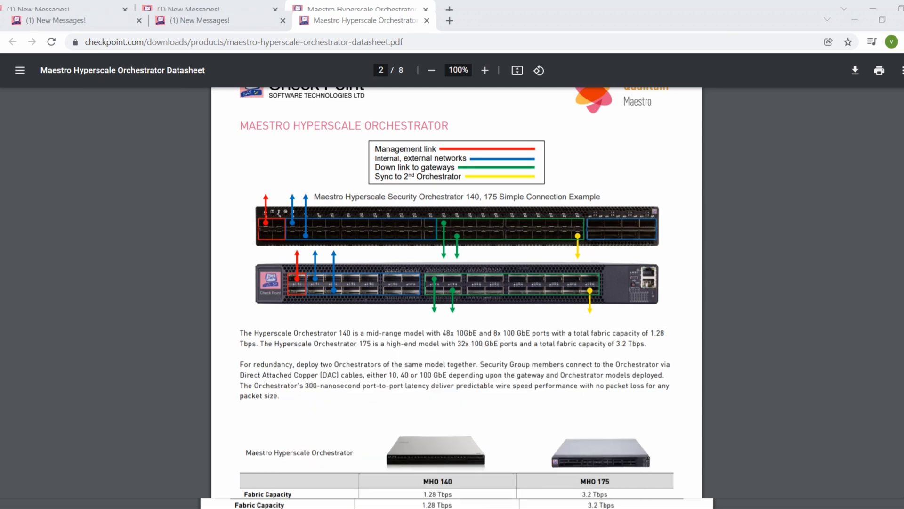
pyautogui.moveTo(898, 273)
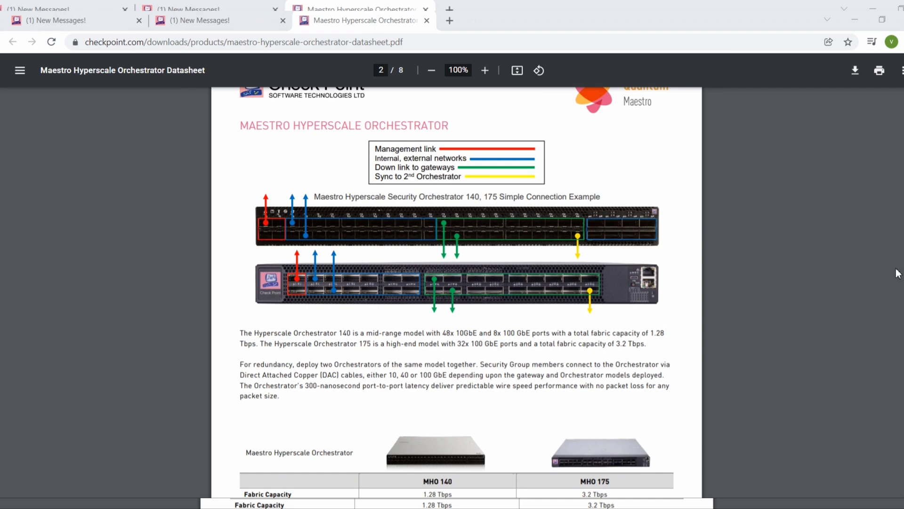